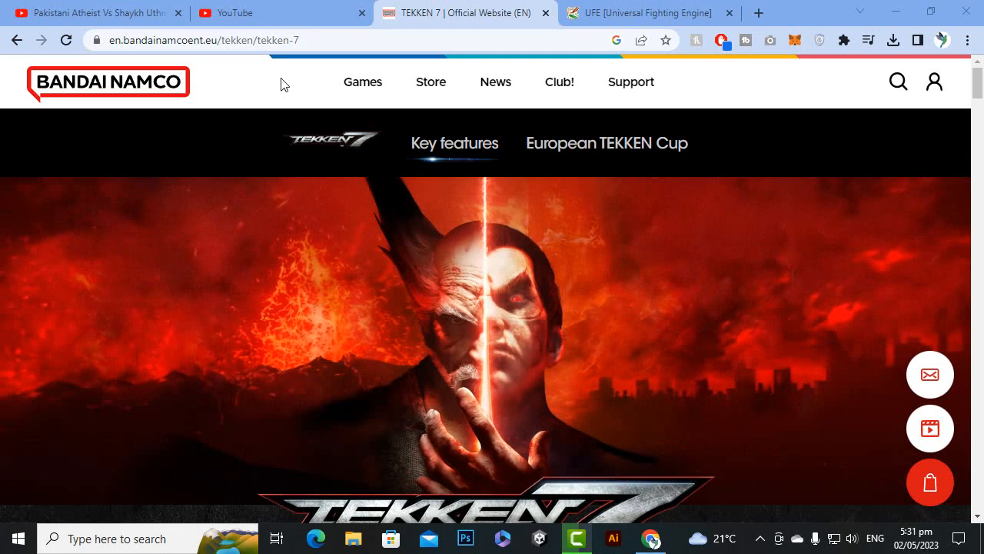
Step: Scroll through the TEKKEN 7 key features, then switch to the Universal Fighting Engine tab
scroll(down, 3)
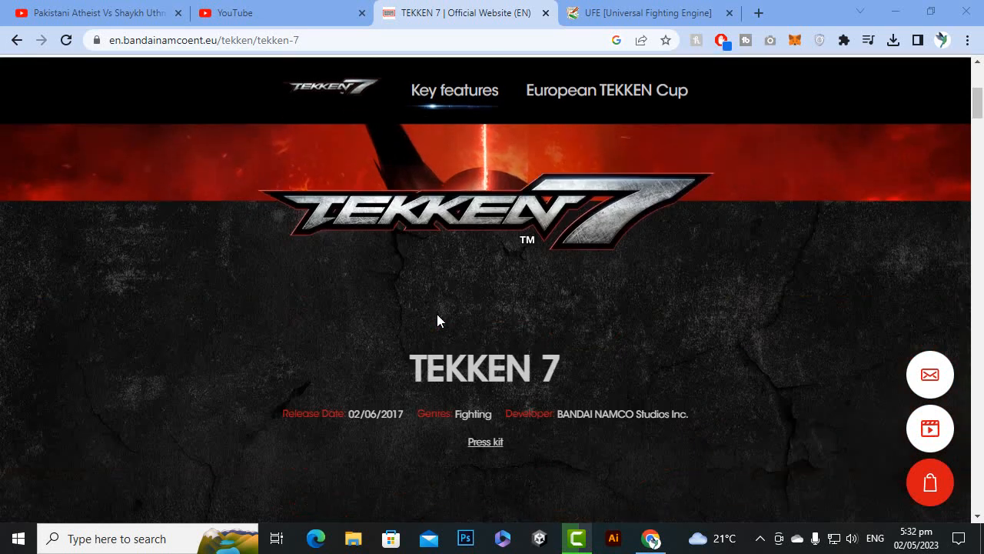
scroll(down, 3)
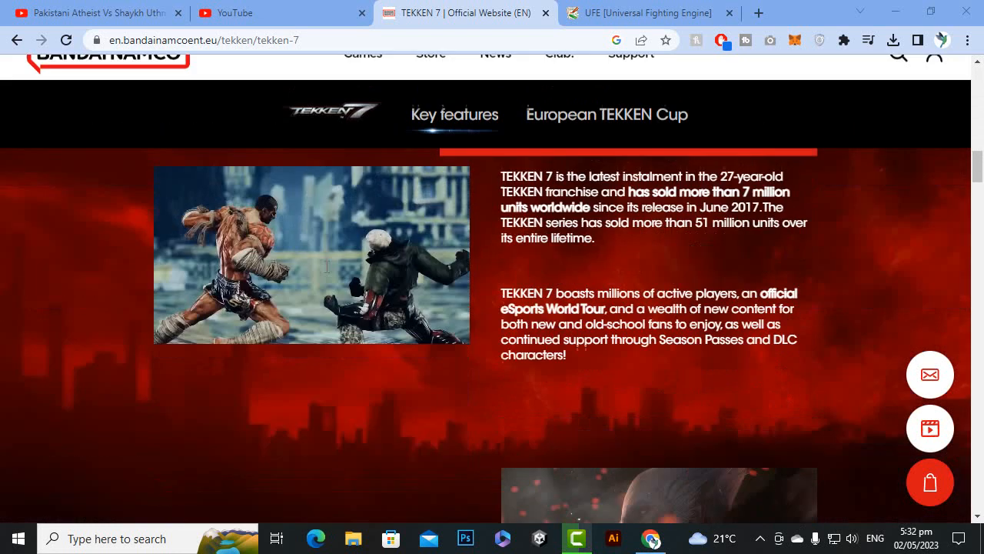
scroll(down, 3)
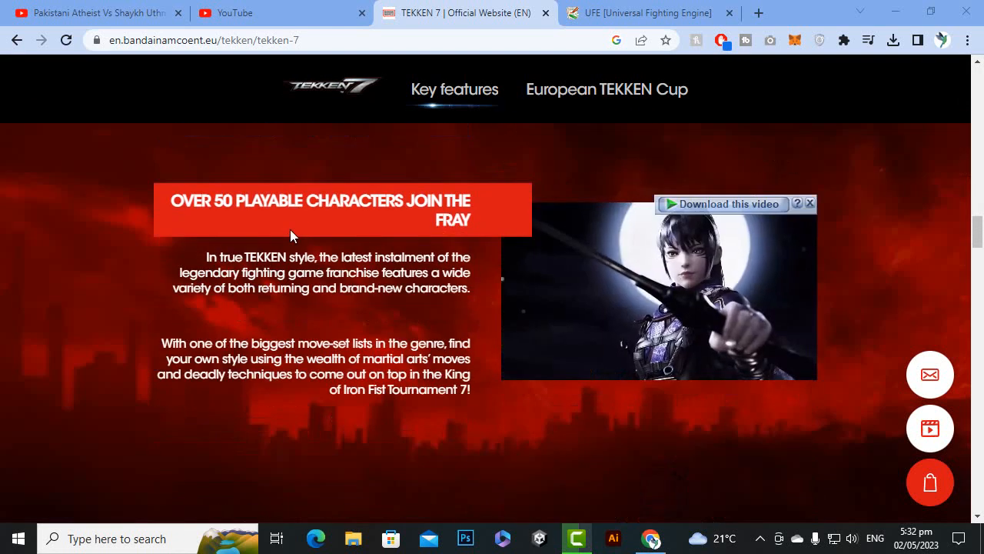
scroll(down, 3)
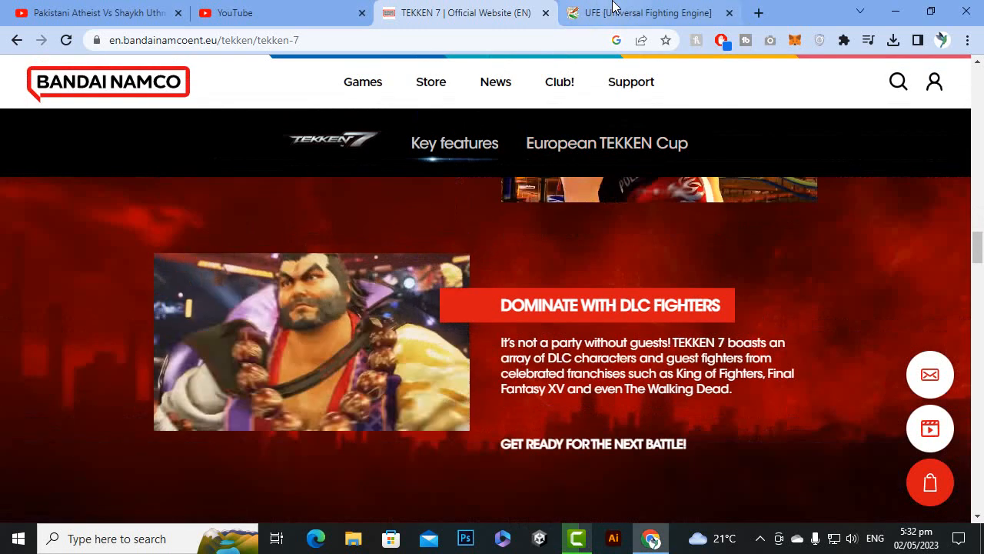
click(649, 13)
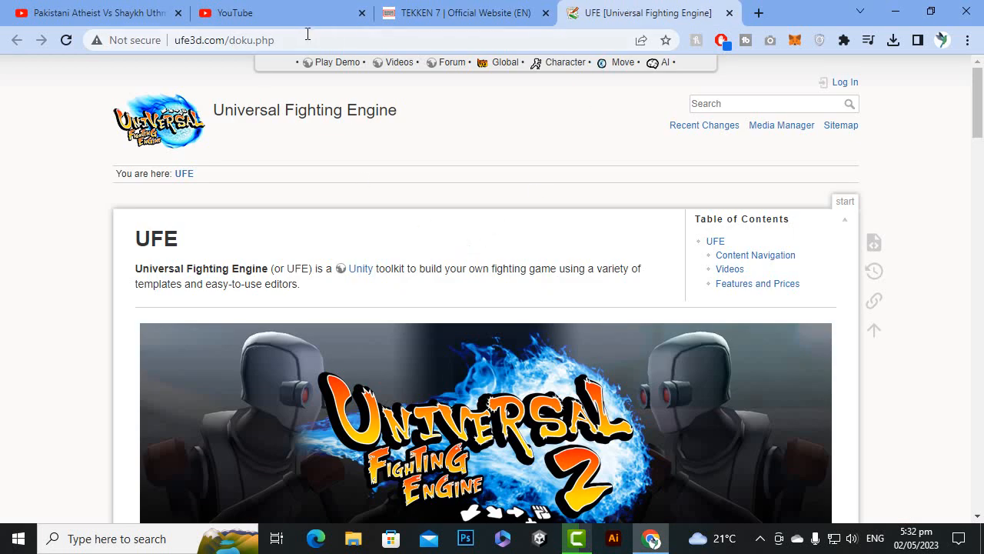
mouse_move(435, 178)
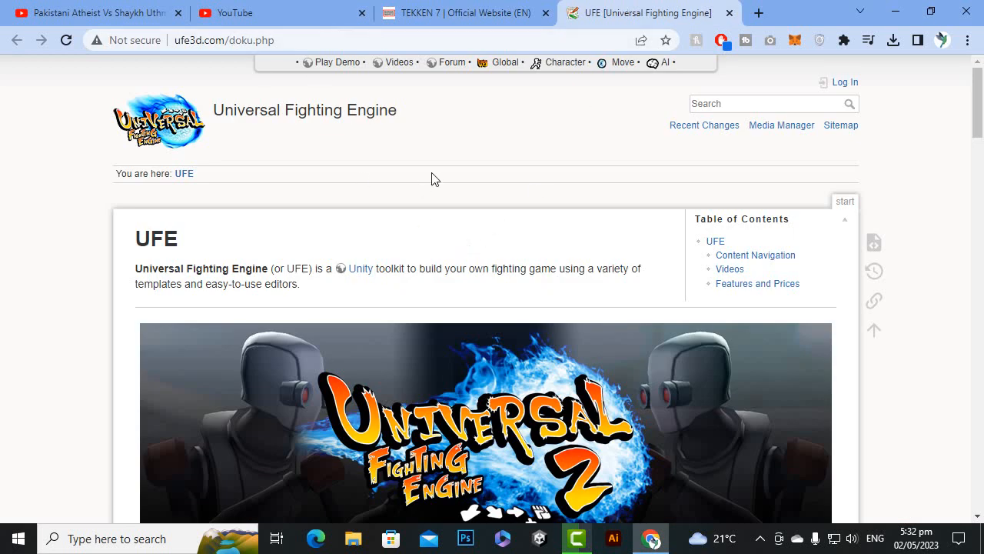
Step: Scroll past the UFE overview, Content Navigation list and Videos to reach Features and Prices
scroll(down, 3)
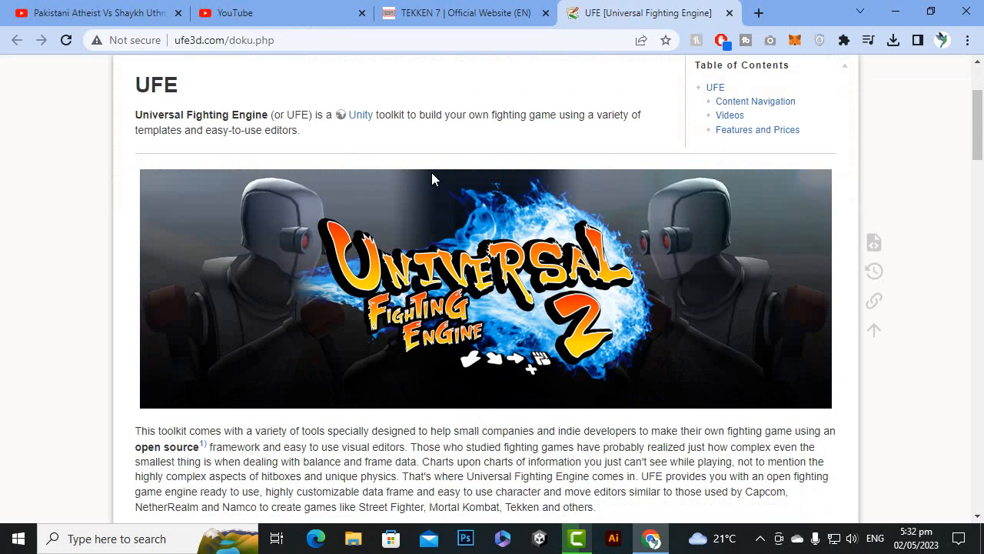
mouse_move(582, 283)
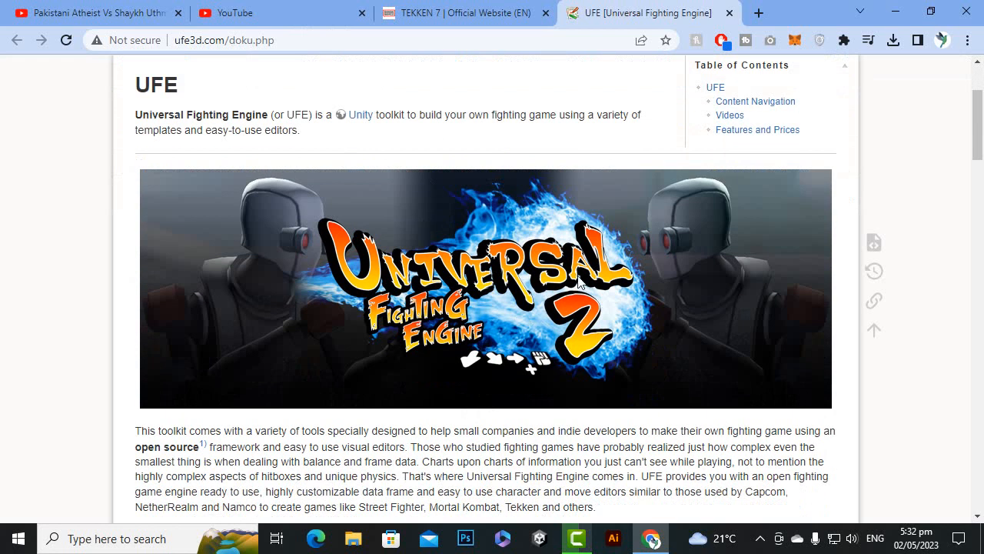
mouse_move(596, 351)
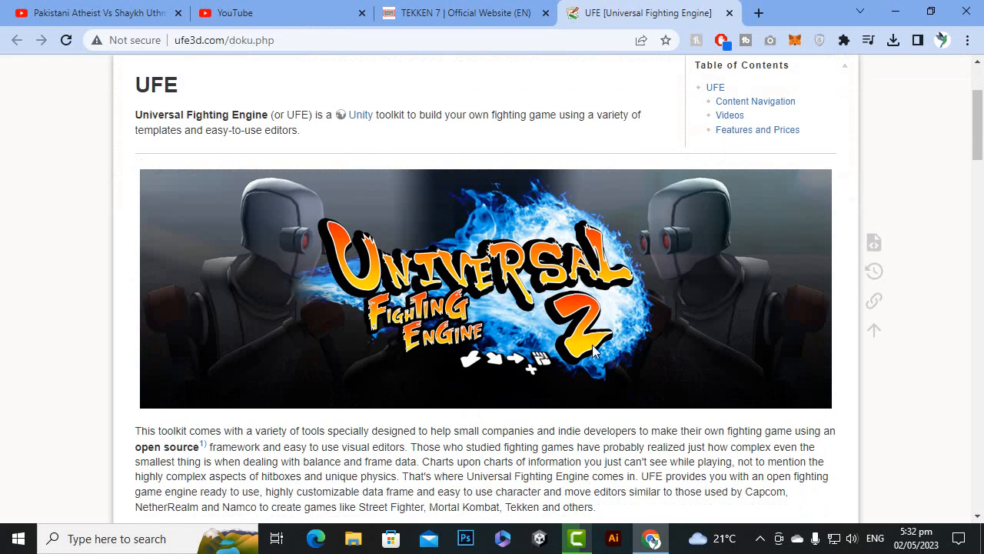
scroll(down, 3)
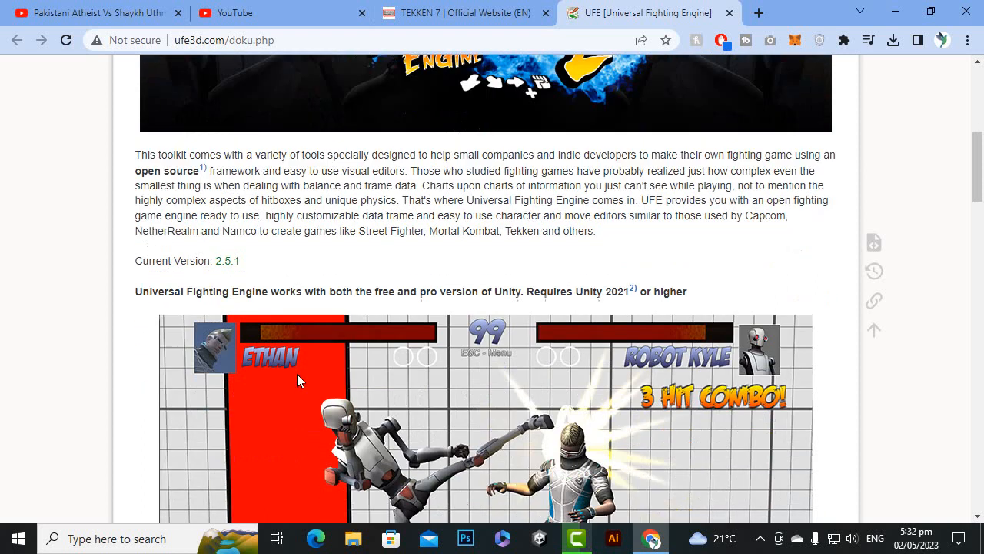
scroll(down, 3)
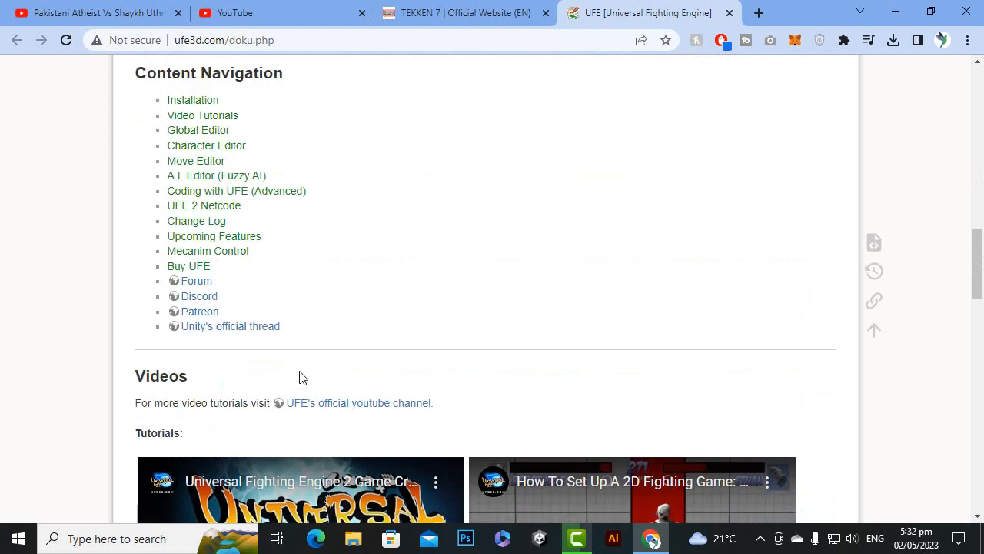
scroll(down, 3)
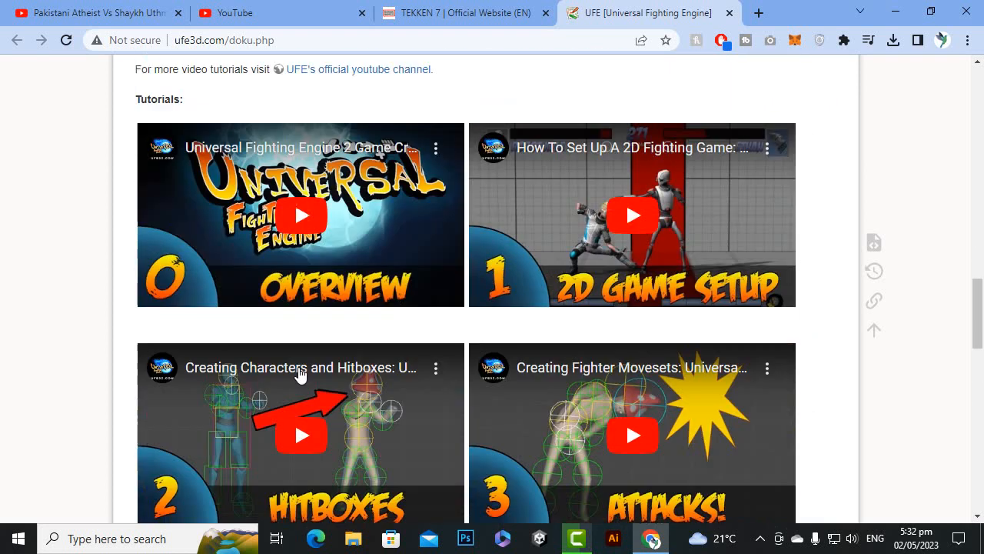
scroll(down, 3)
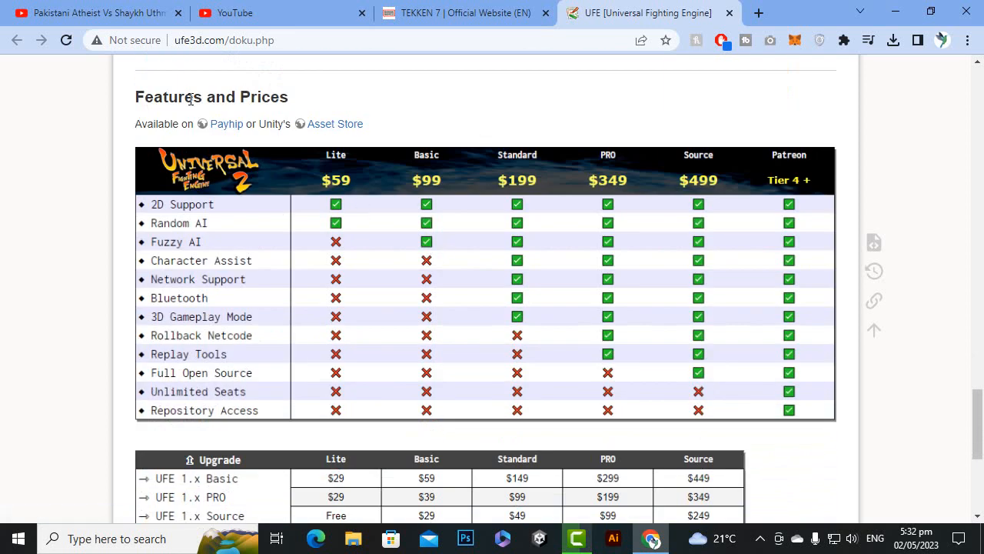
mouse_move(111, 280)
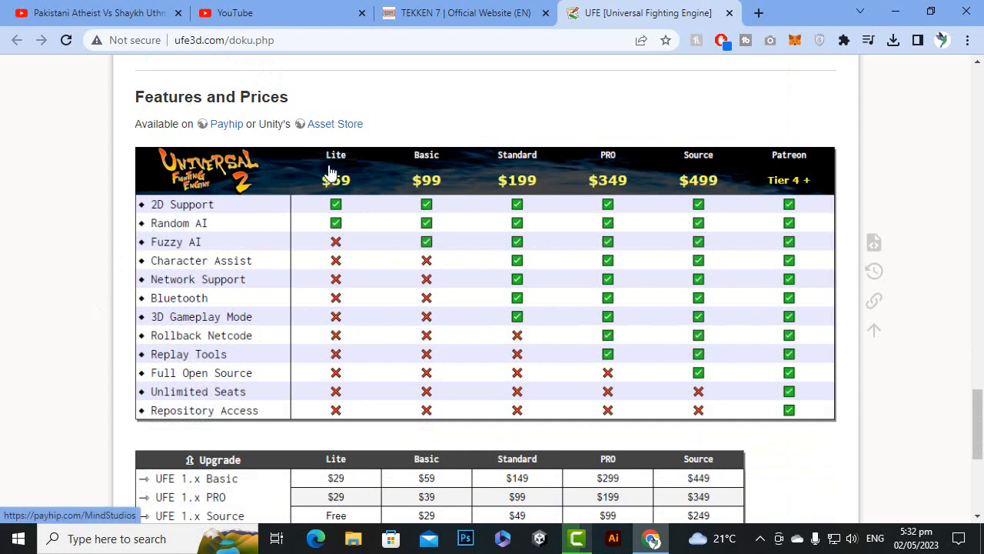
mouse_move(412, 162)
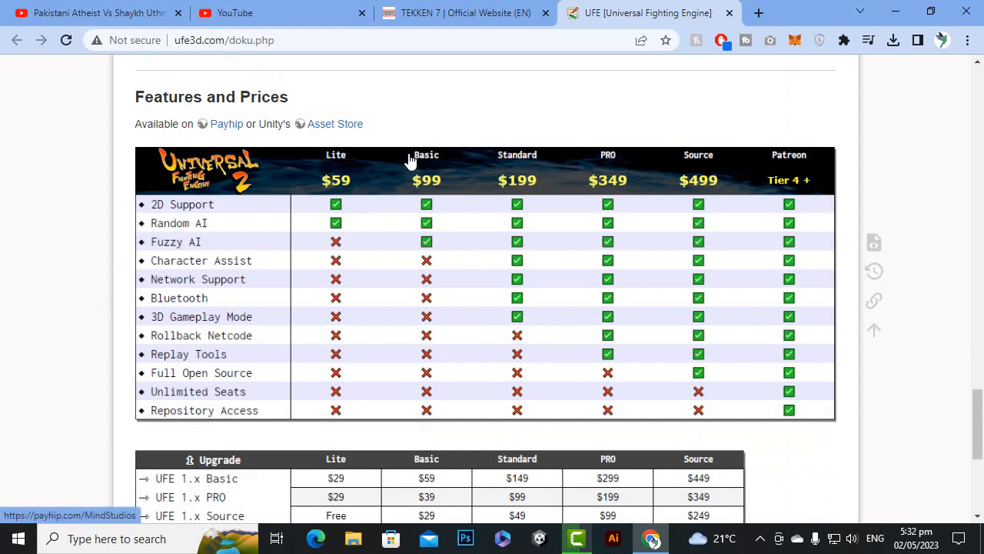
mouse_move(586, 161)
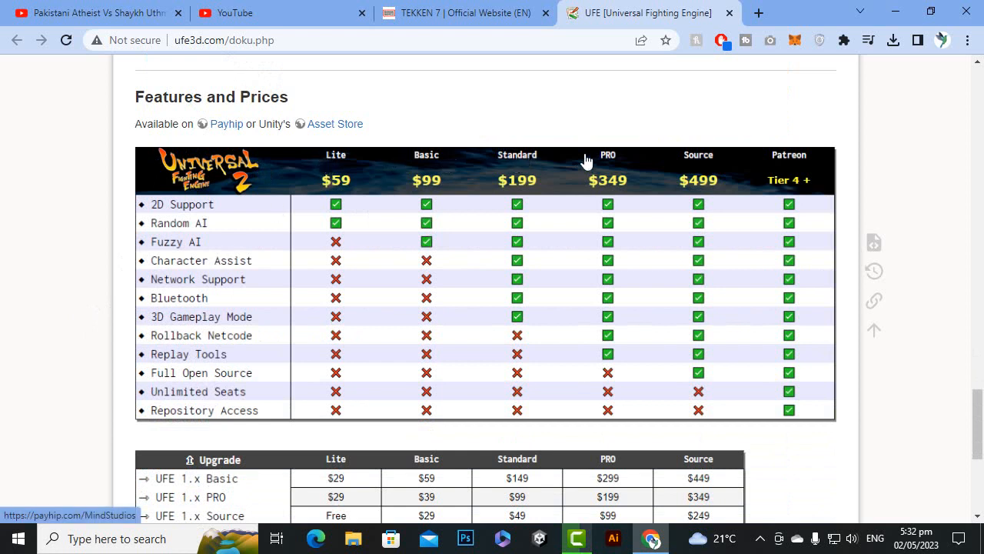
mouse_move(744, 160)
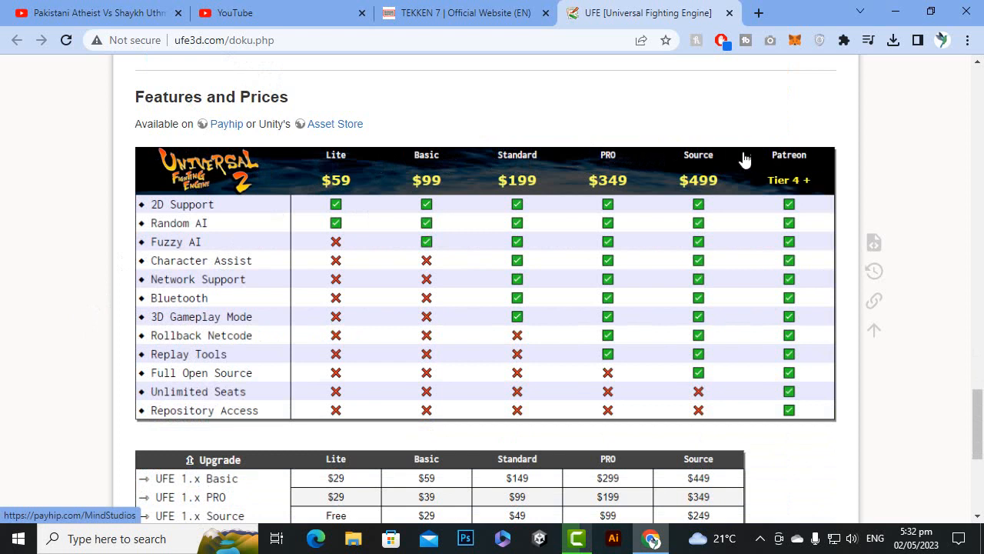
mouse_move(351, 179)
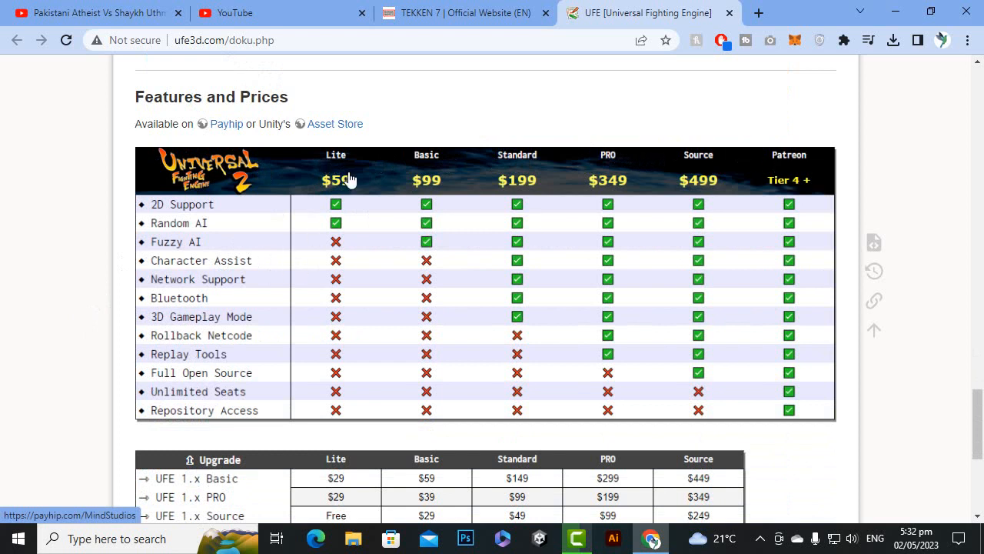
mouse_move(231, 217)
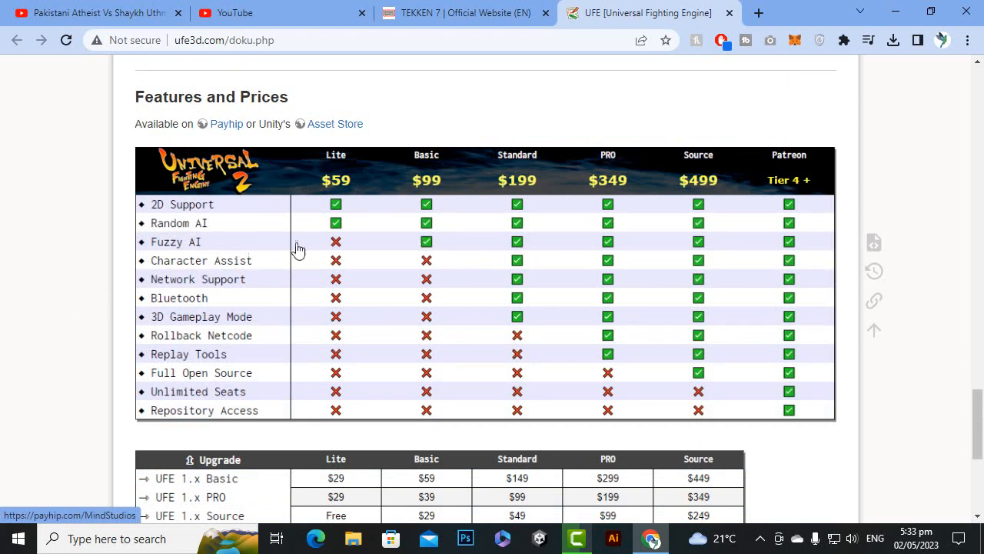
mouse_move(535, 203)
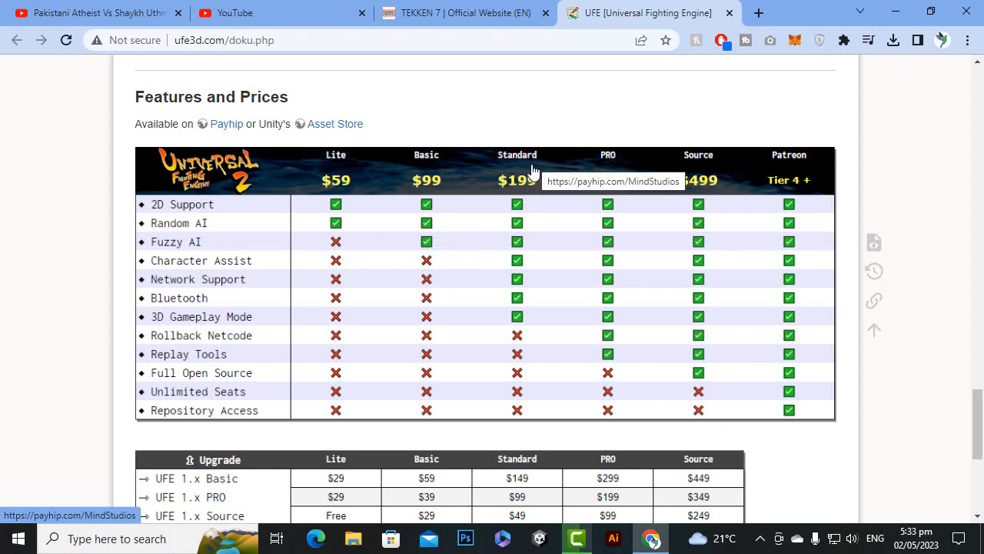
mouse_move(233, 341)
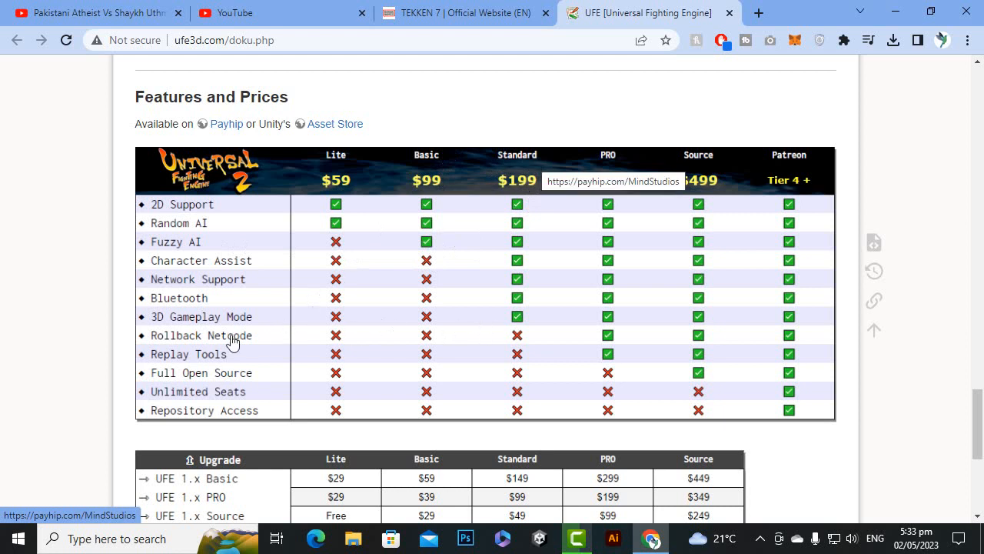
mouse_move(508, 321)
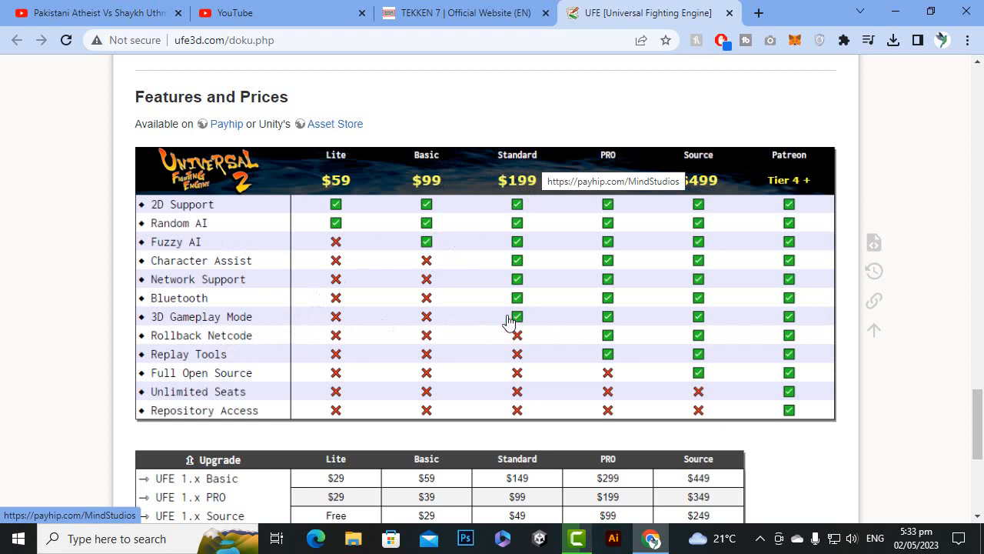
mouse_move(511, 193)
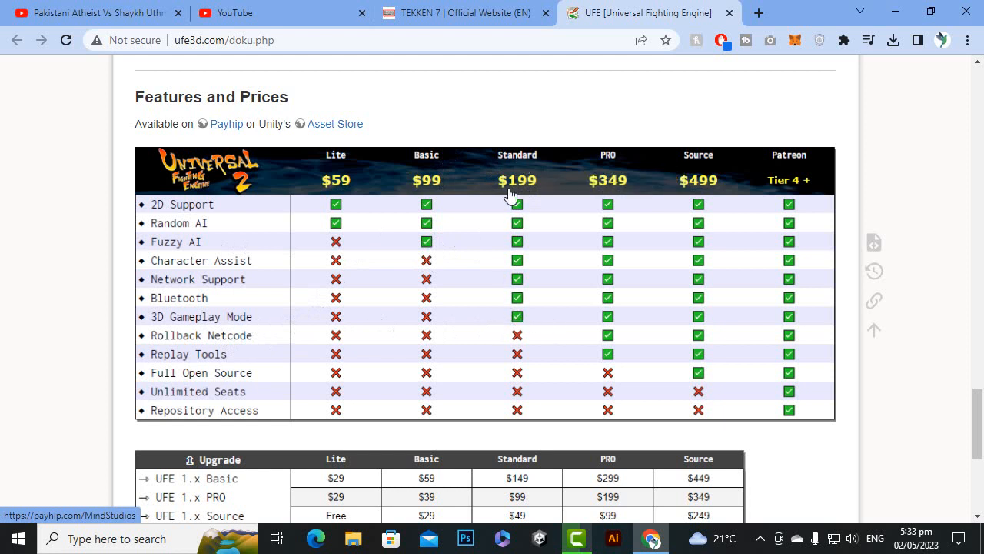
mouse_move(589, 231)
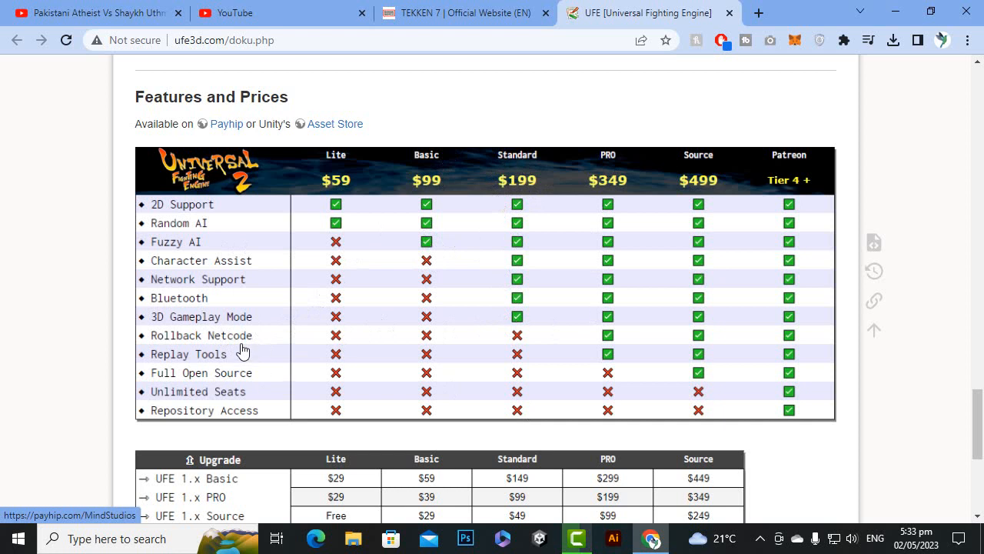
mouse_move(609, 365)
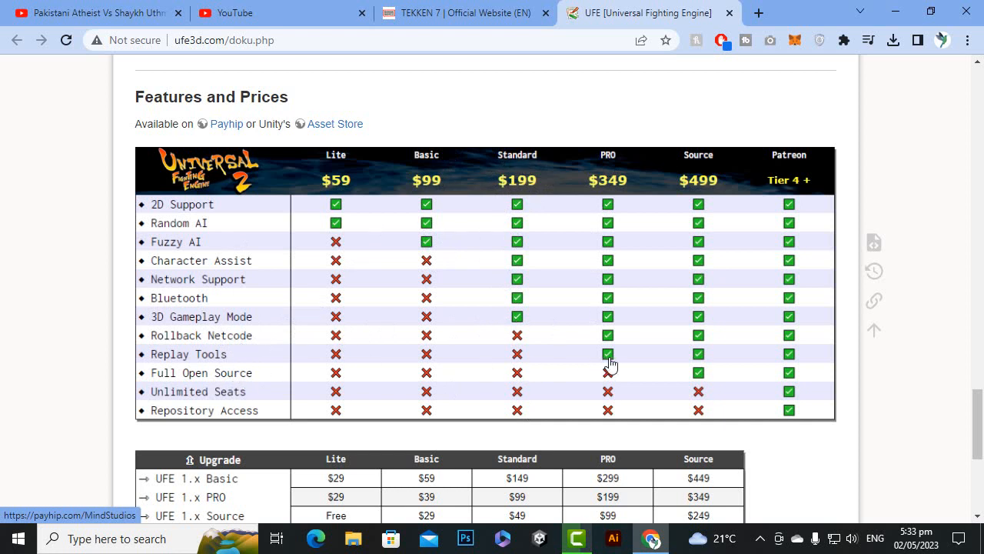
mouse_move(653, 346)
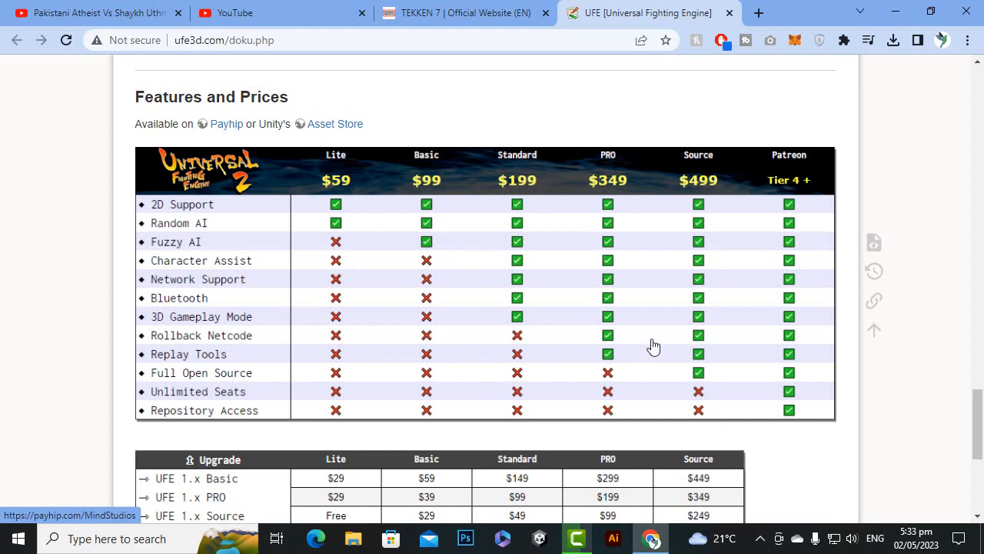
mouse_move(629, 335)
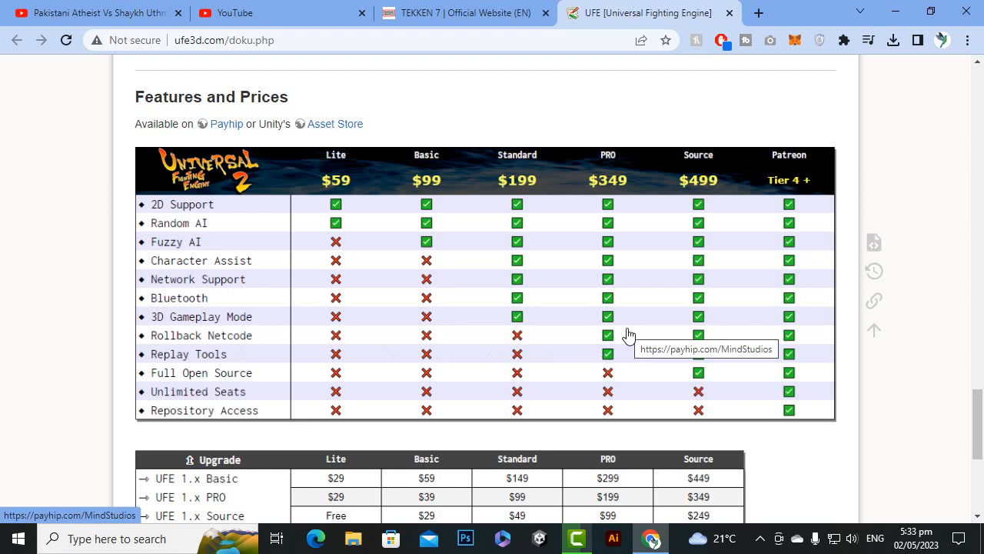
mouse_move(698, 369)
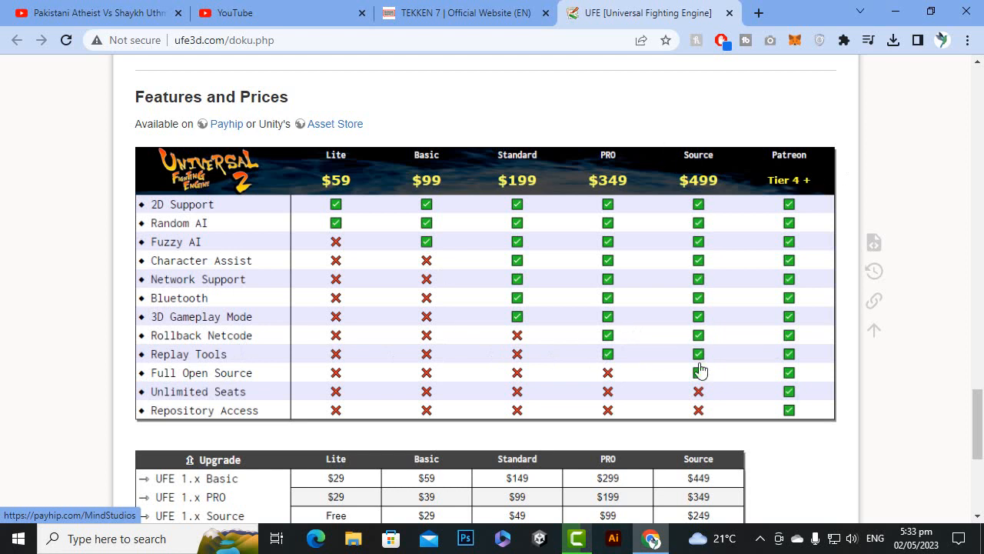
mouse_move(714, 336)
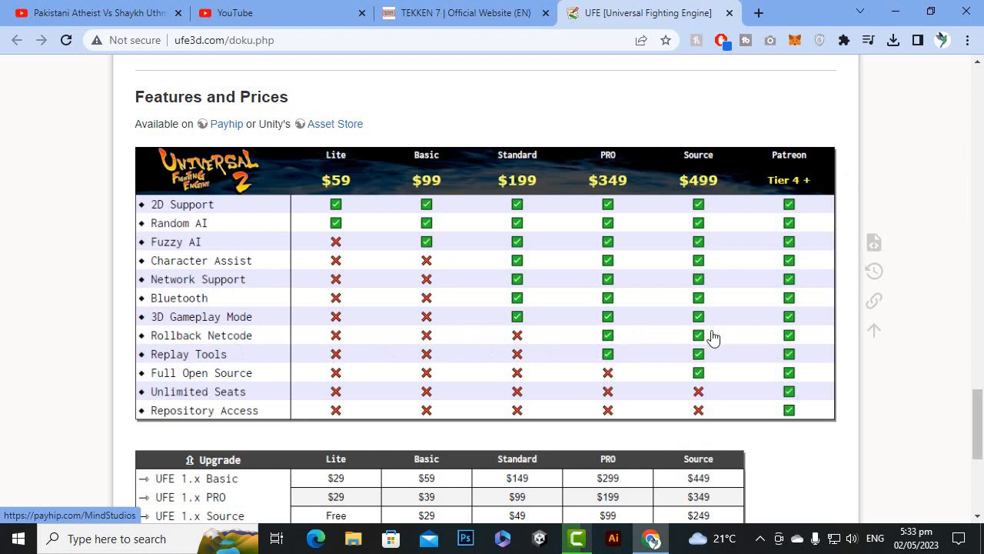
mouse_move(713, 219)
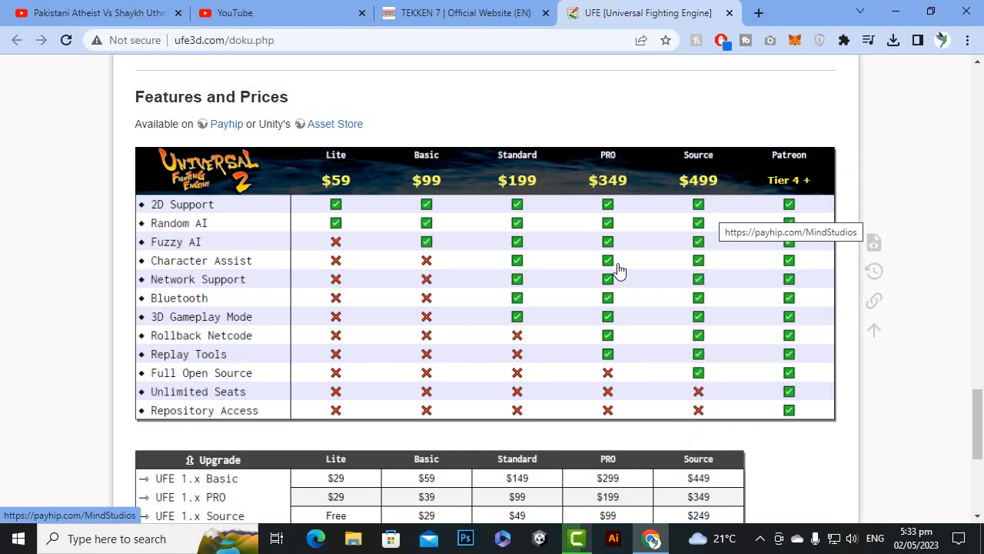
mouse_move(720, 188)
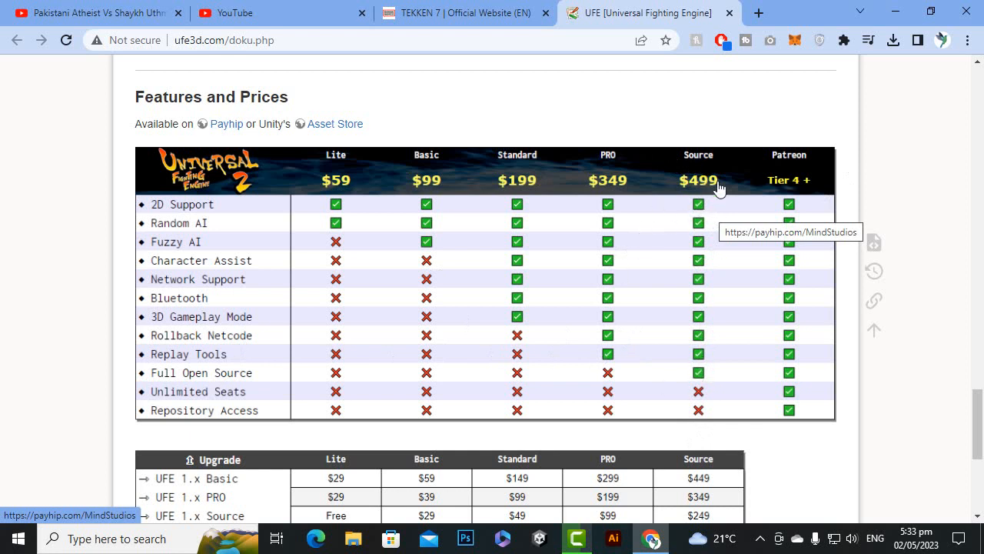
mouse_move(711, 377)
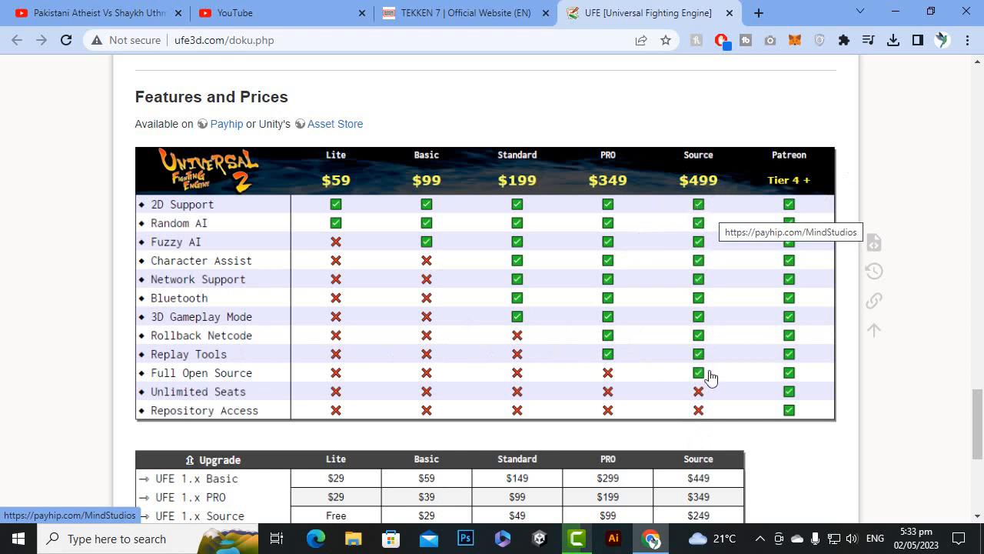
mouse_move(701, 288)
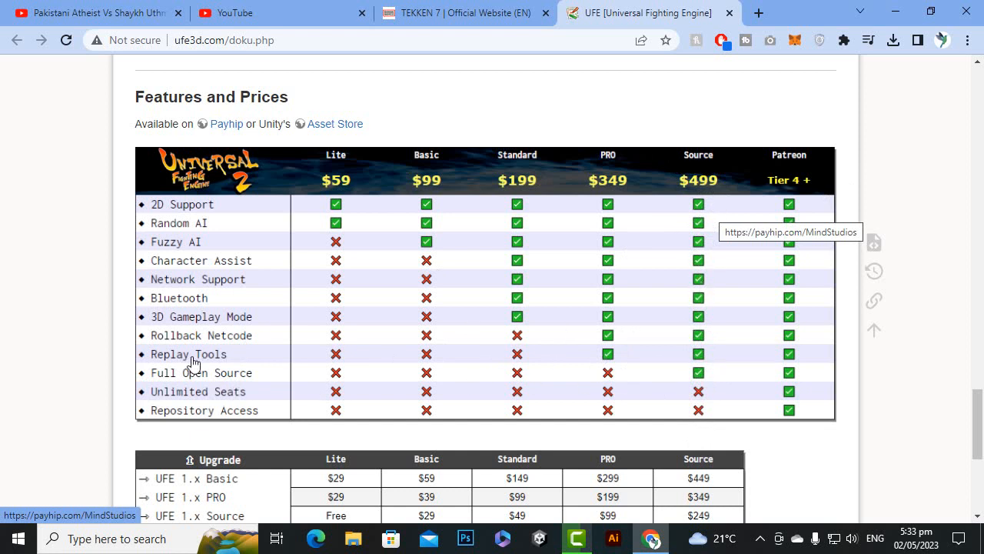
mouse_move(190, 396)
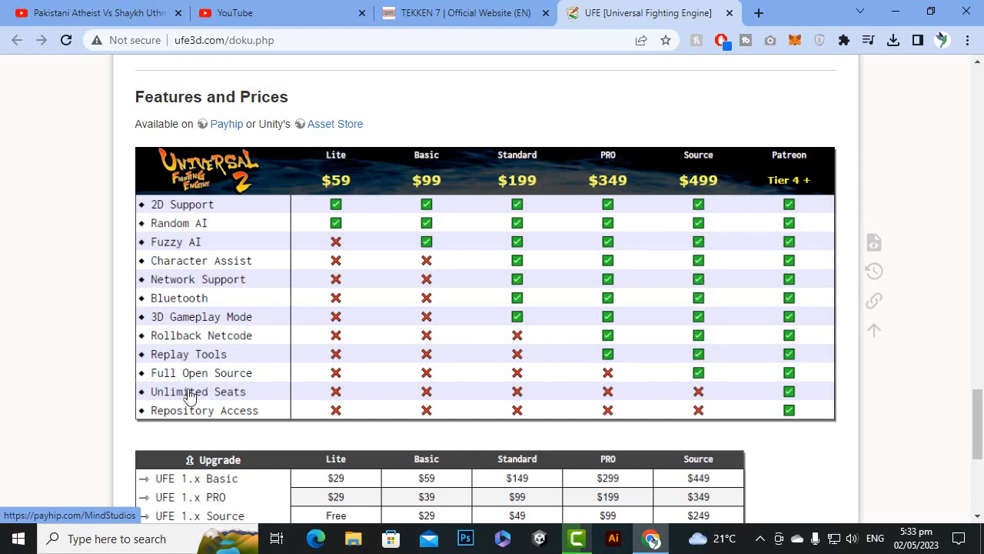
mouse_move(663, 391)
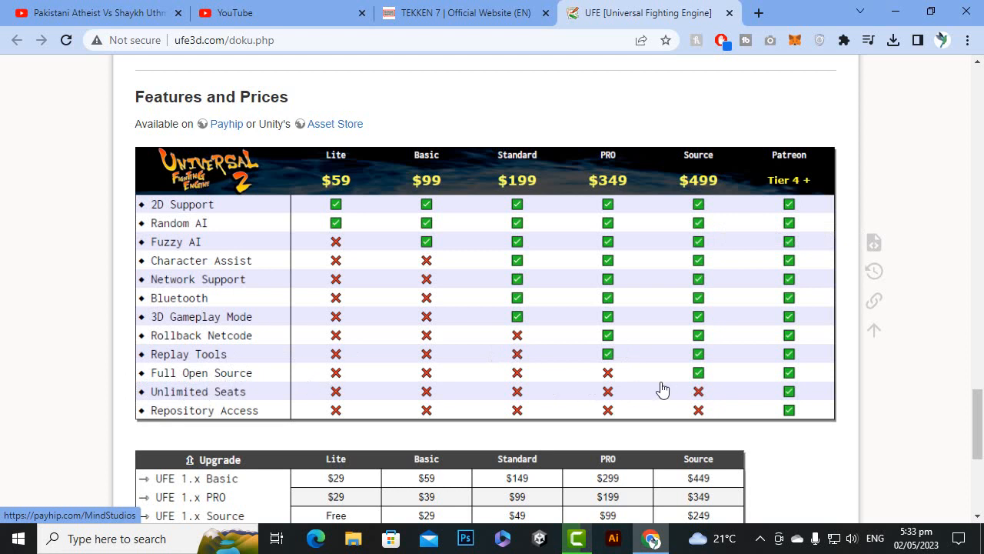
mouse_move(722, 383)
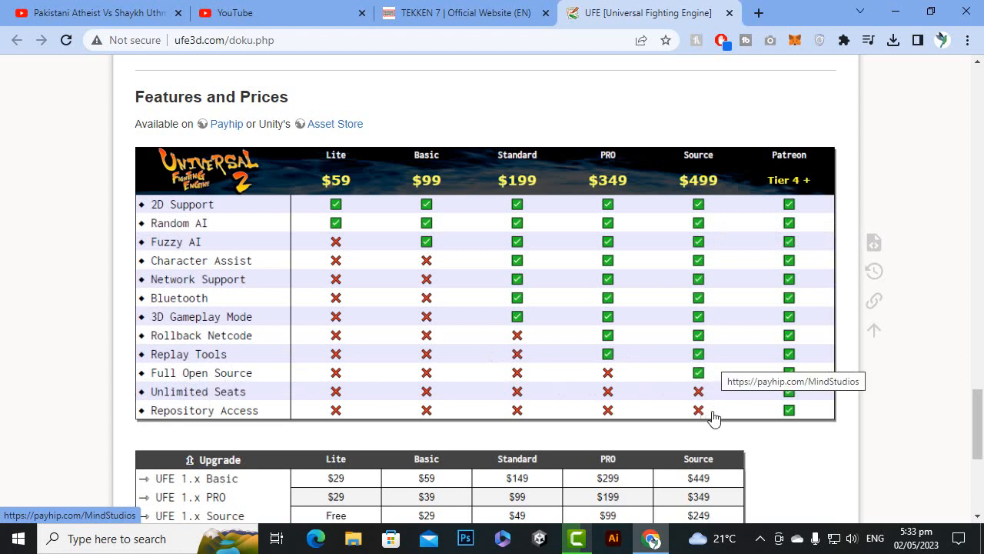
mouse_move(691, 171)
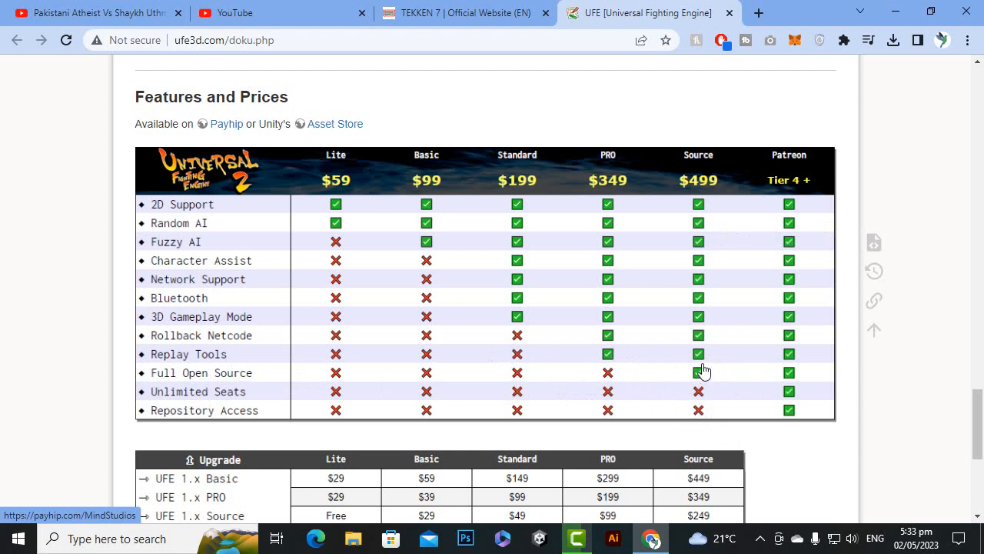
mouse_move(695, 144)
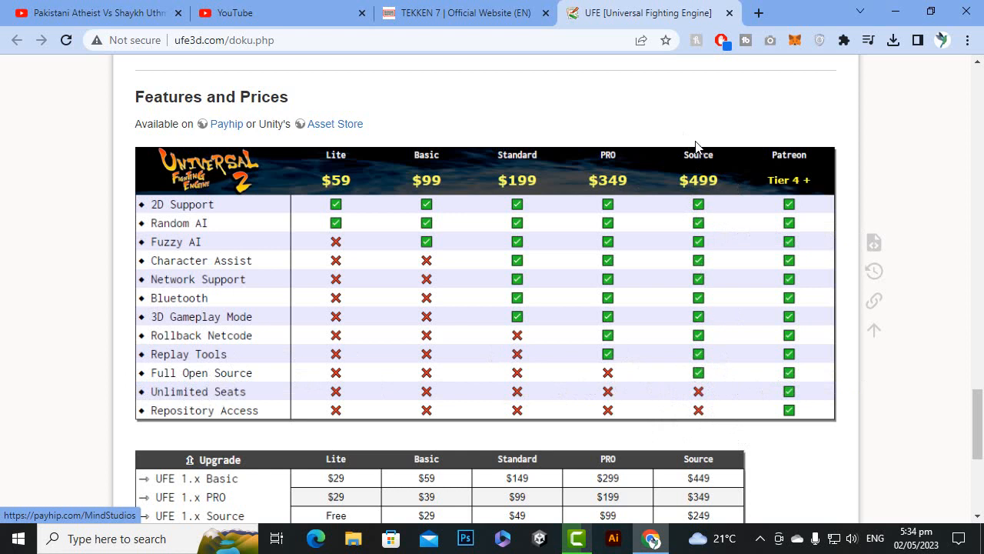
mouse_move(367, 361)
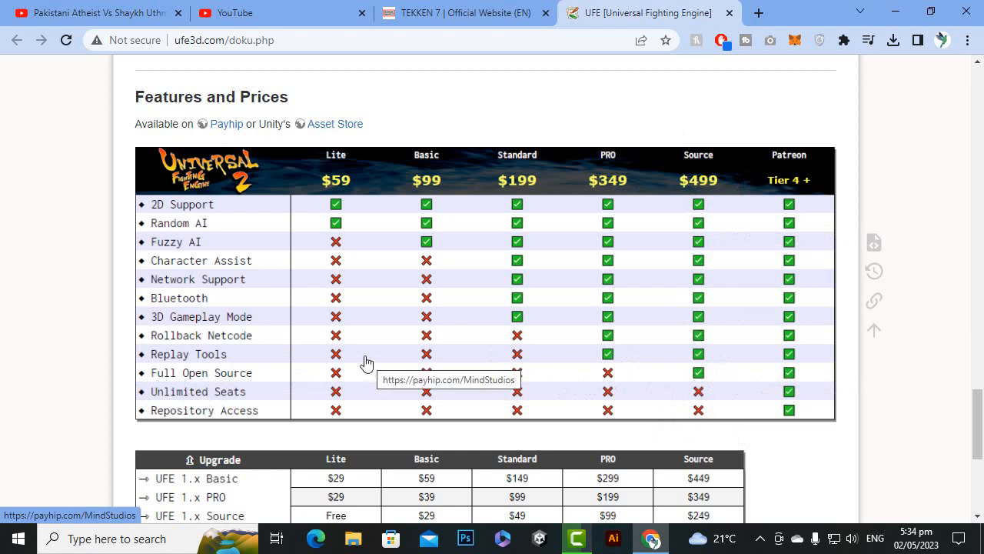
scroll(up, 3)
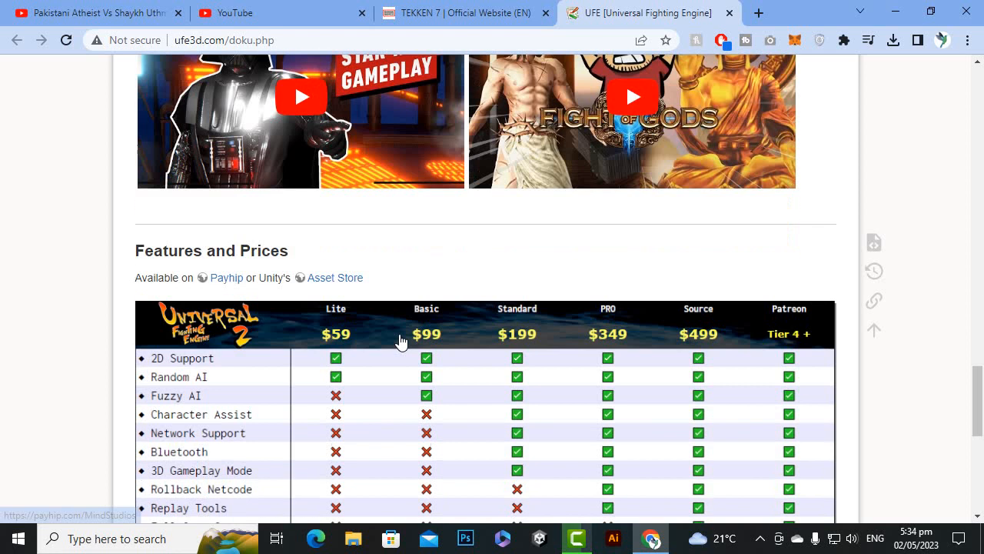
scroll(down, 3)
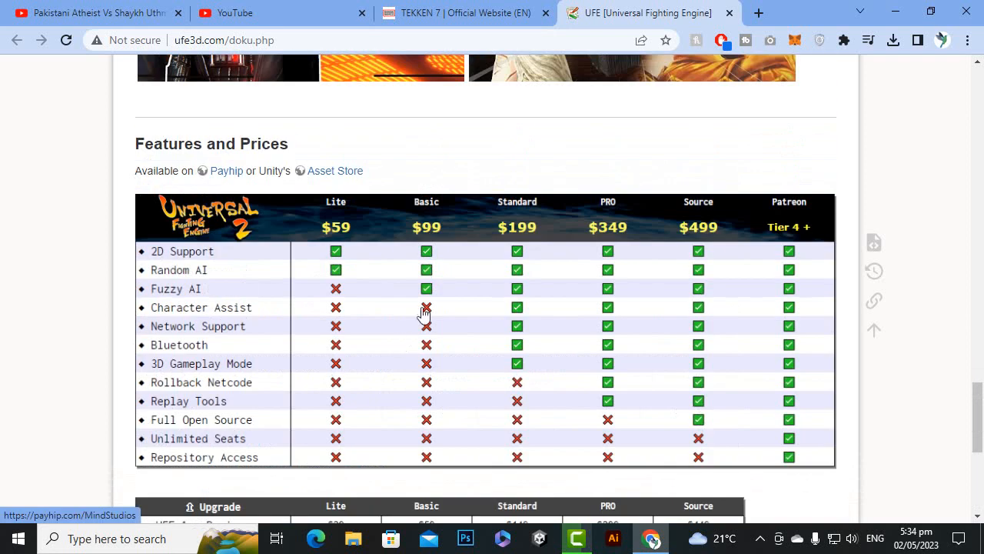
mouse_move(702, 222)
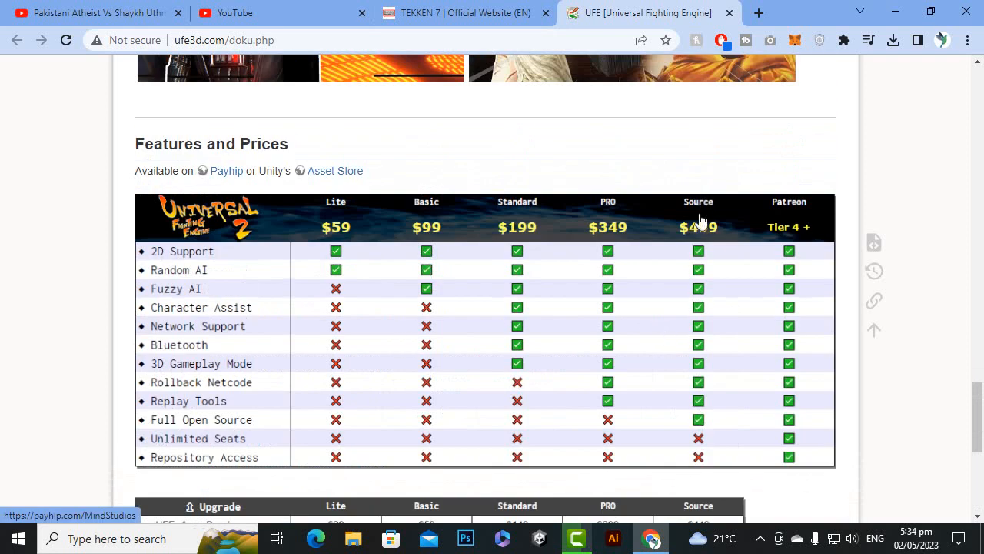
mouse_move(723, 237)
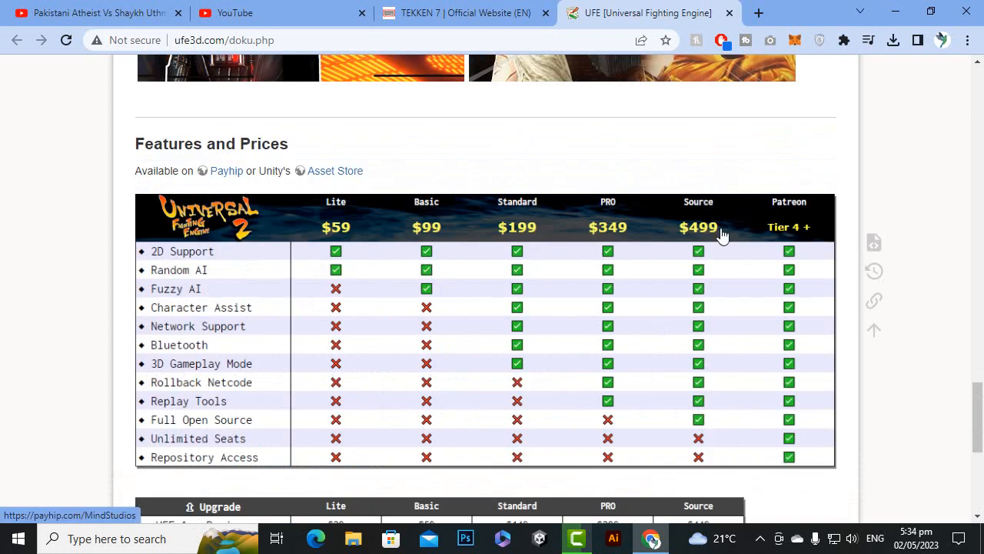